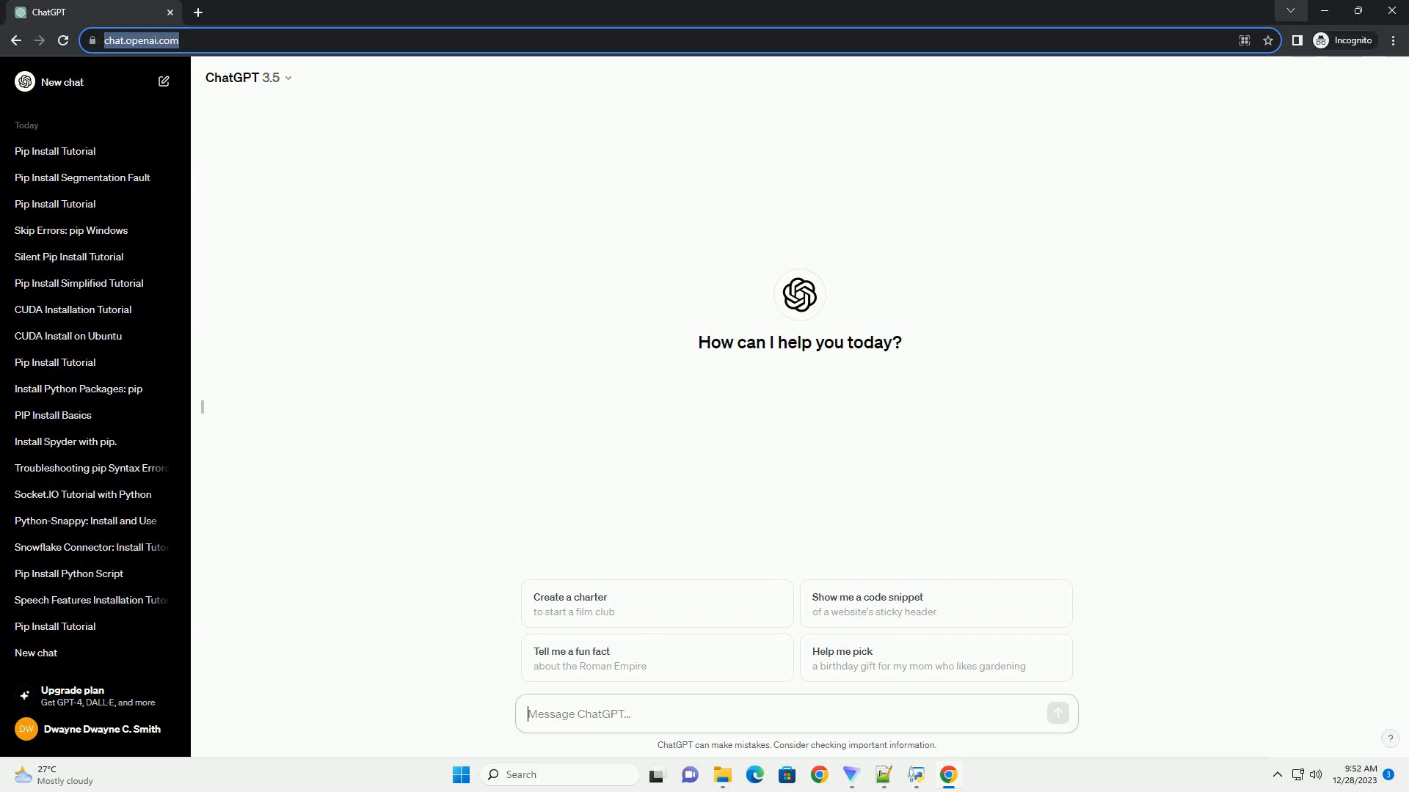
- Request a tutorial on pip install requirements.txt getting stuck, with code examples
click(1057, 714)
text(write an informative tutorial about pip install requirements.txt stuck with code example)
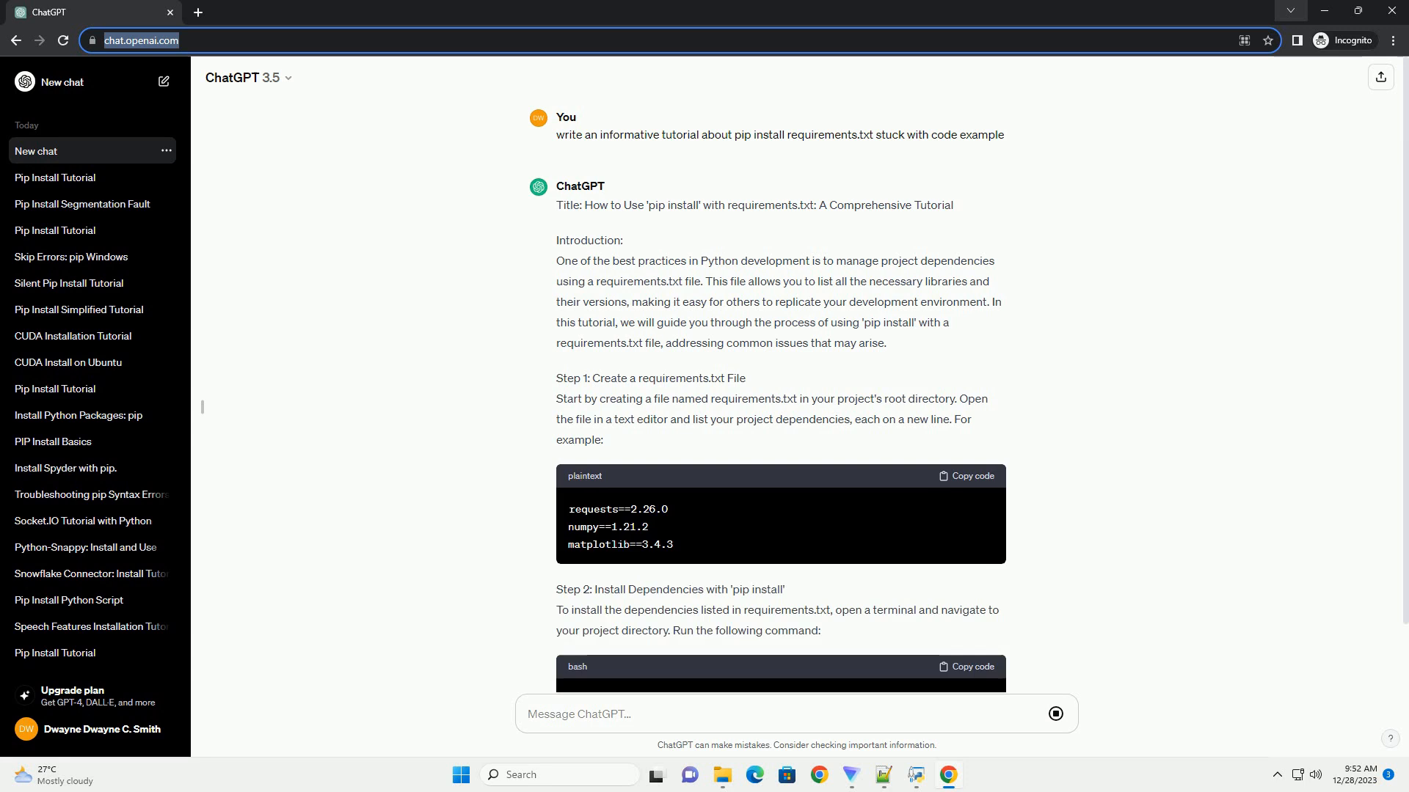
- Scroll through the generated sections on stuck installs, connection timeouts and outdated pip
scroll(down, 3)
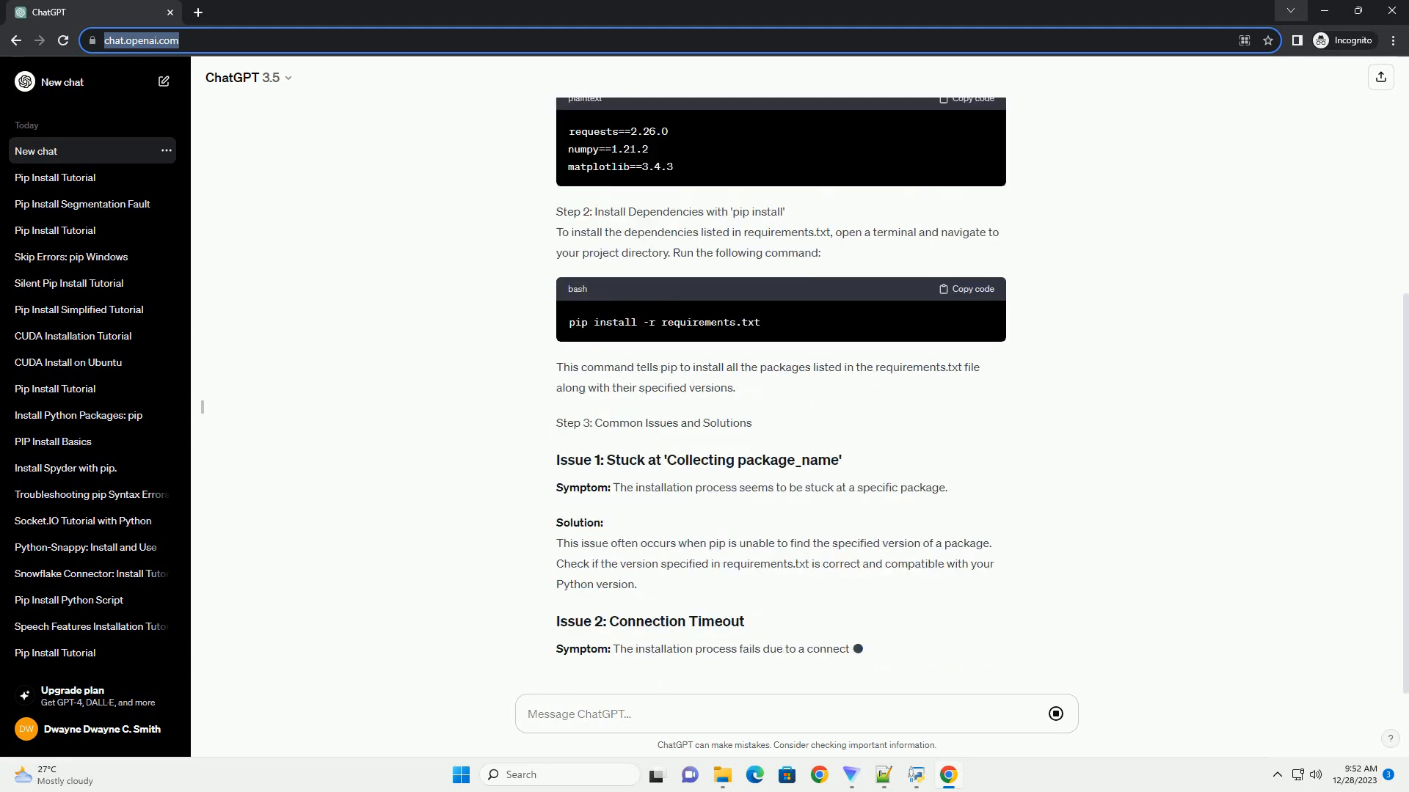
scroll(down, 3)
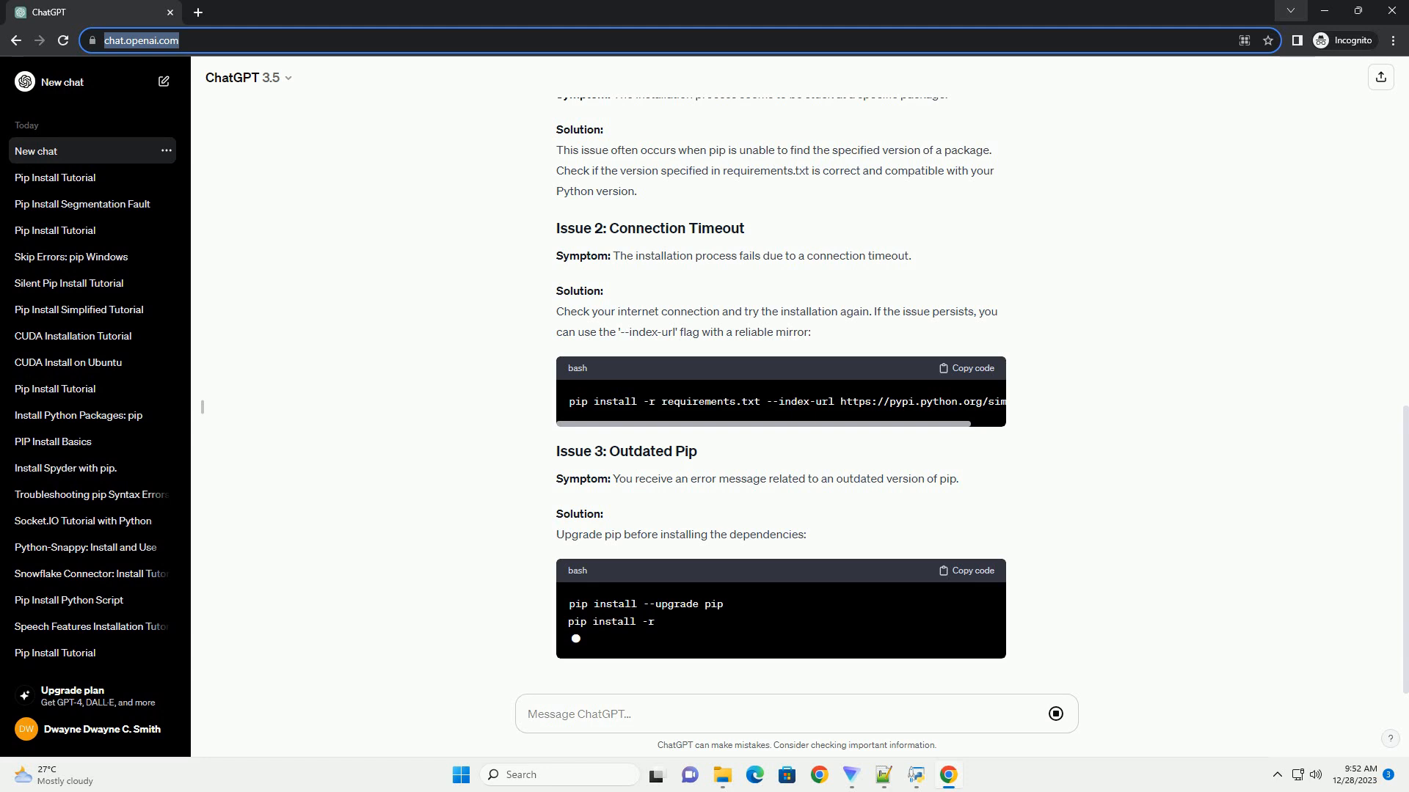
scroll(down, 3)
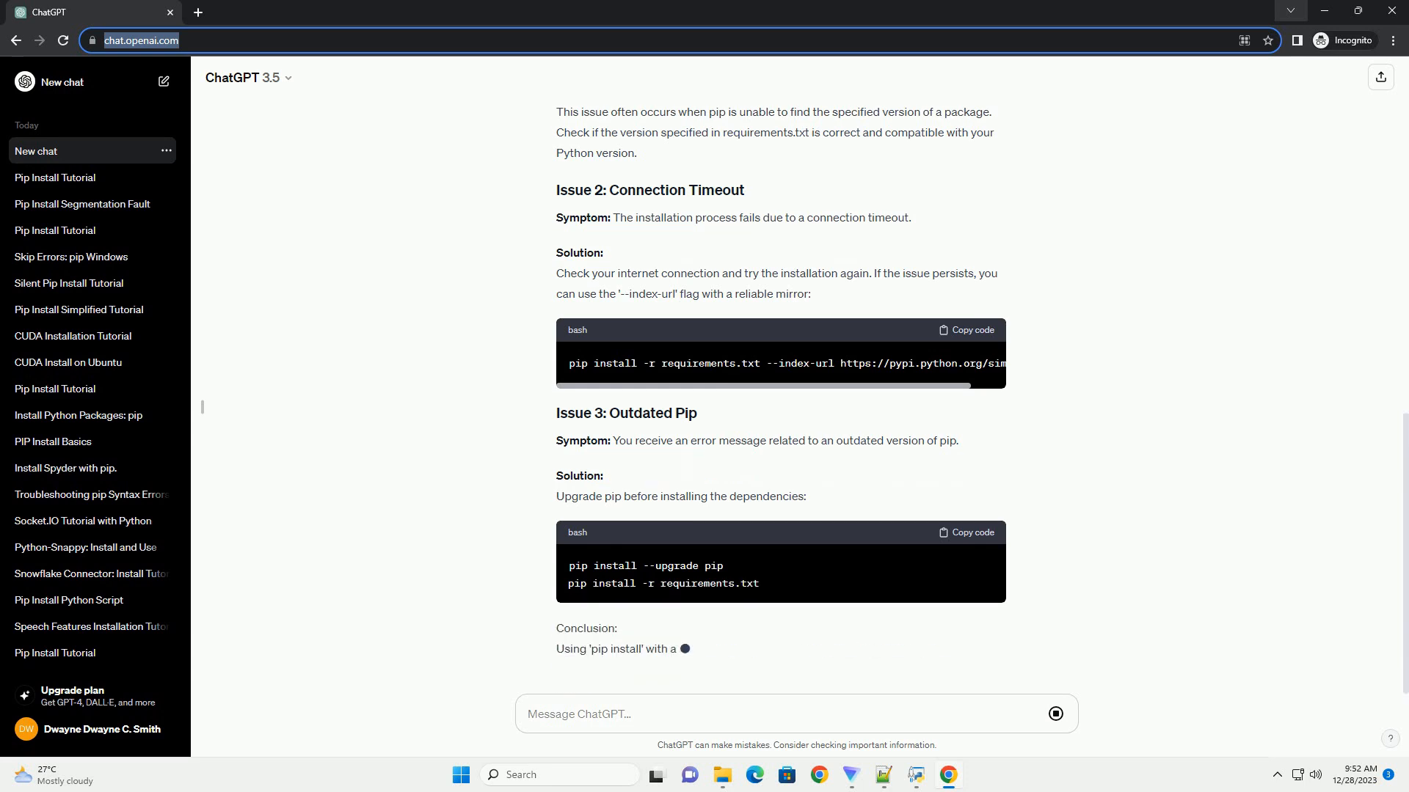